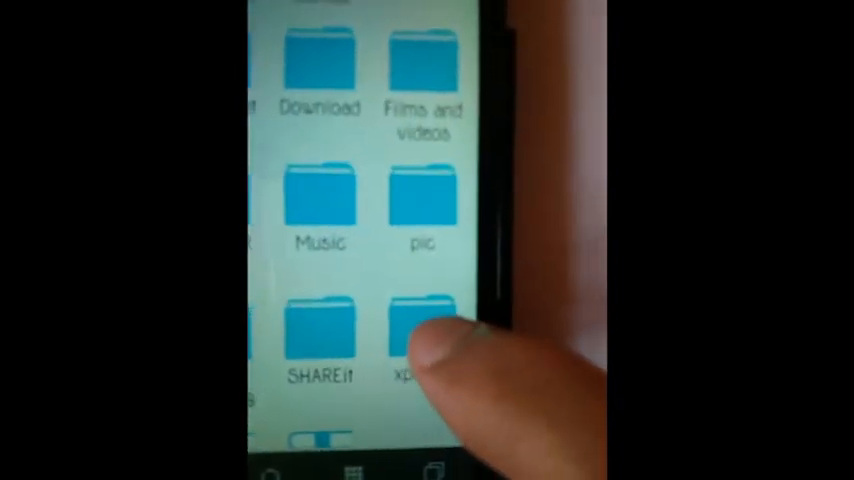
# Install the Xposed Installer APK from the xposed folder with Package installer and open it.
pyautogui.click(420, 340)
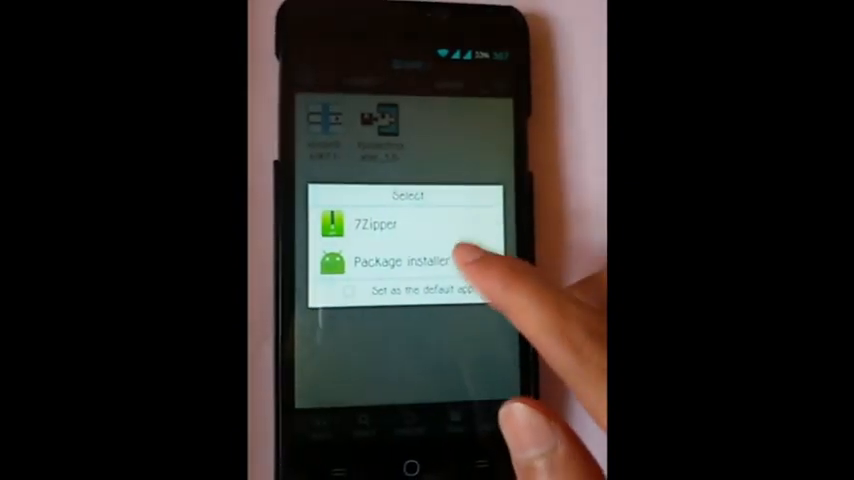
pyautogui.click(405, 261)
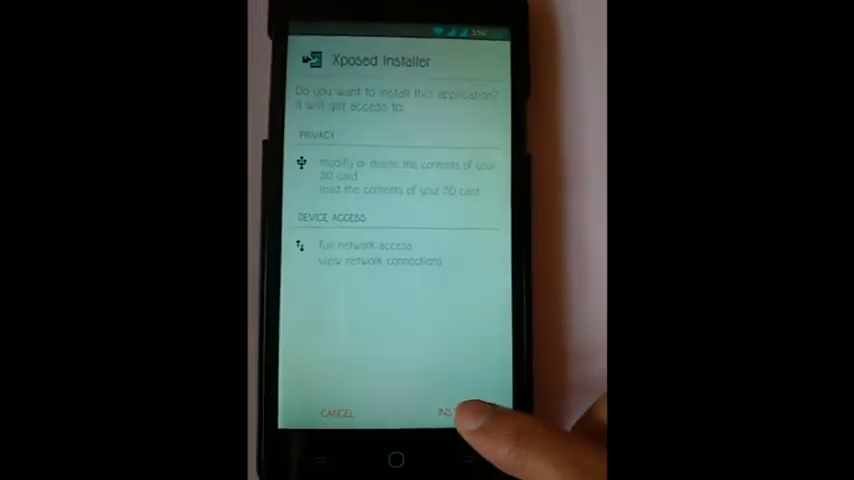
pyautogui.click(450, 413)
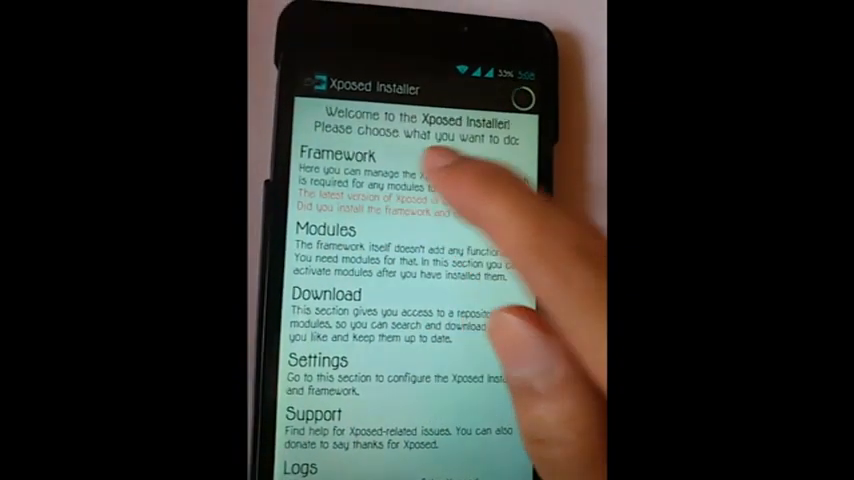
# Open Xposed Installer's Framework section, then show the power menu's Reboot options.
pyautogui.click(337, 155)
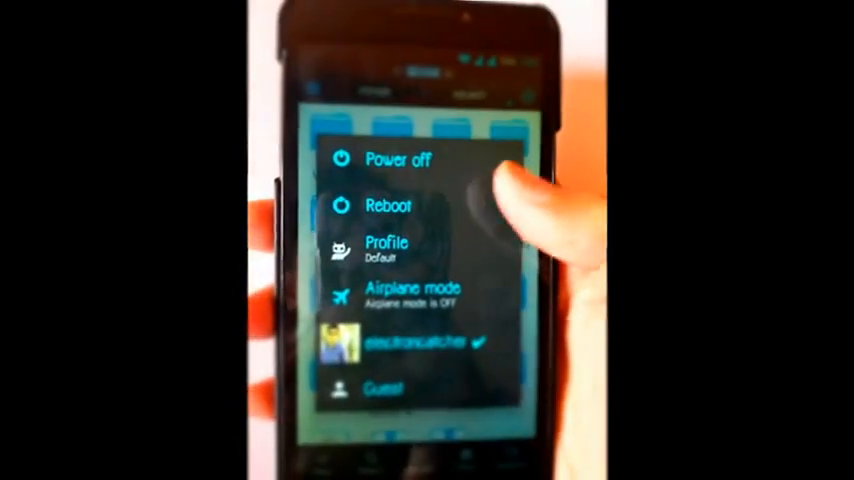
pyautogui.click(388, 206)
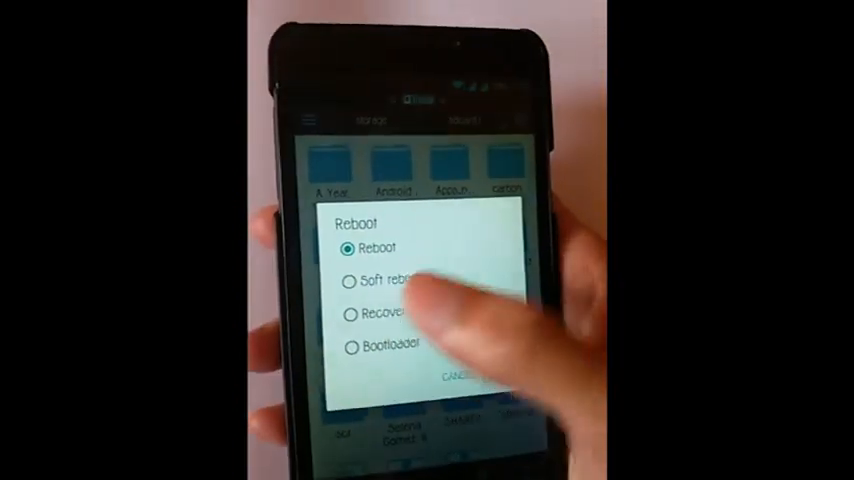